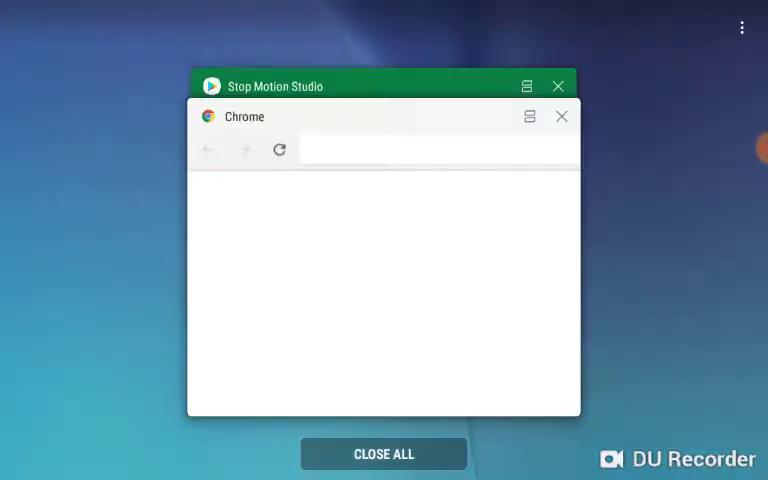
Dismiss all recent apps (Stop Motion Studio, Chrome) to return to the home screen
left_click(384, 452)
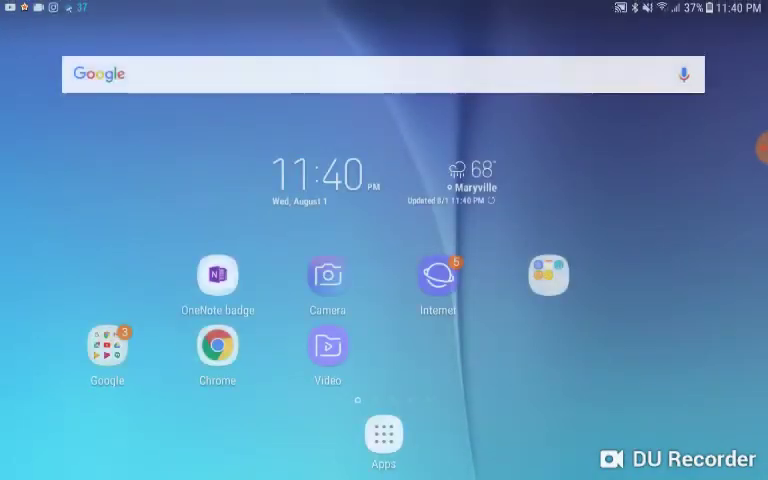
Expand the Google folder on the home screen to show Chrome, Gmail, Maps, YouTube, Drive and Photos
left_click(384, 436)
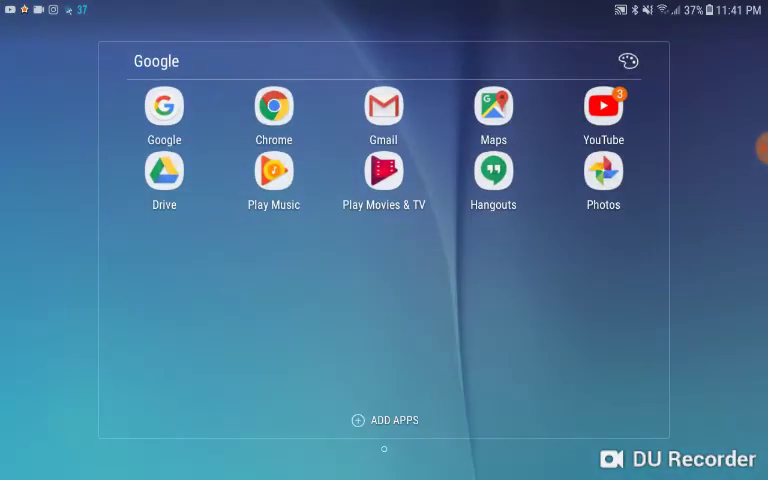
Launch YouTube from the Google folder and switch to its Library view
left_click(604, 106)
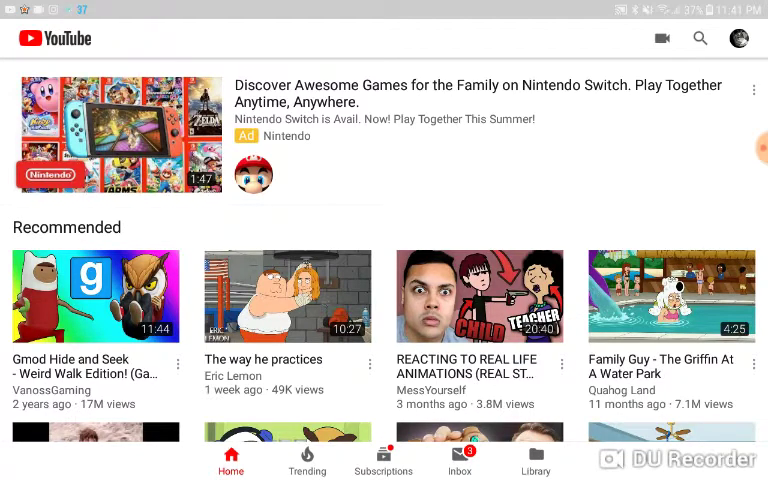
left_click(536, 460)
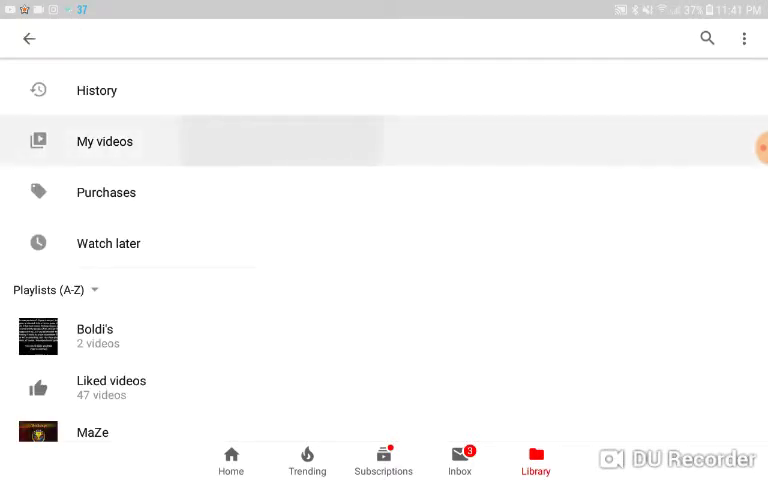
Show the My videos list and scroll down through the uploaded videos
left_click(104, 140)
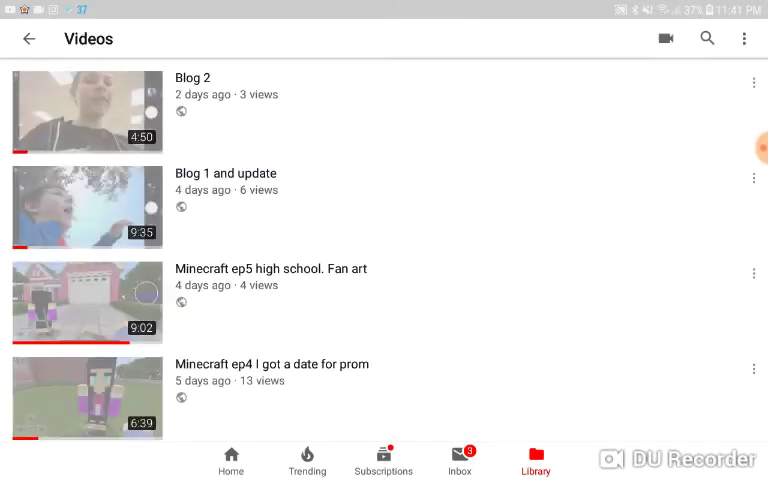
scroll("down", 3)
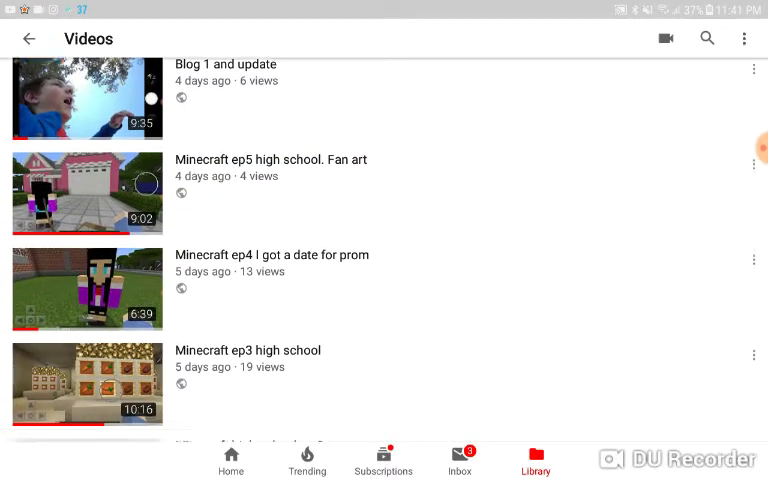
scroll("down", 3)
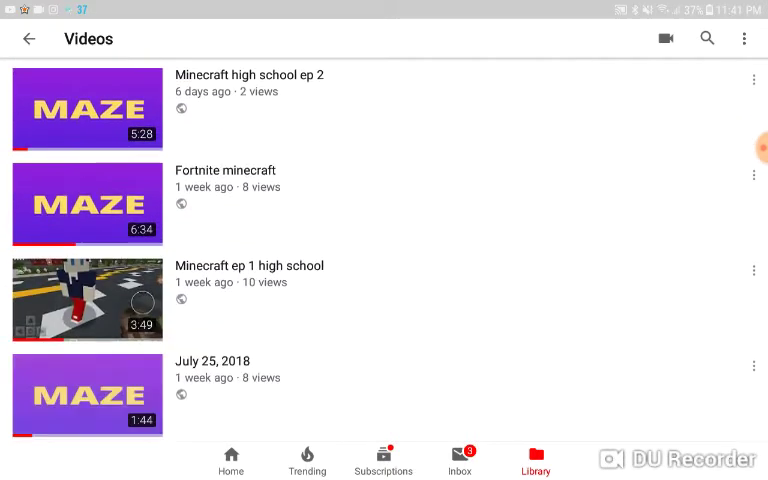
scroll("down", 3)
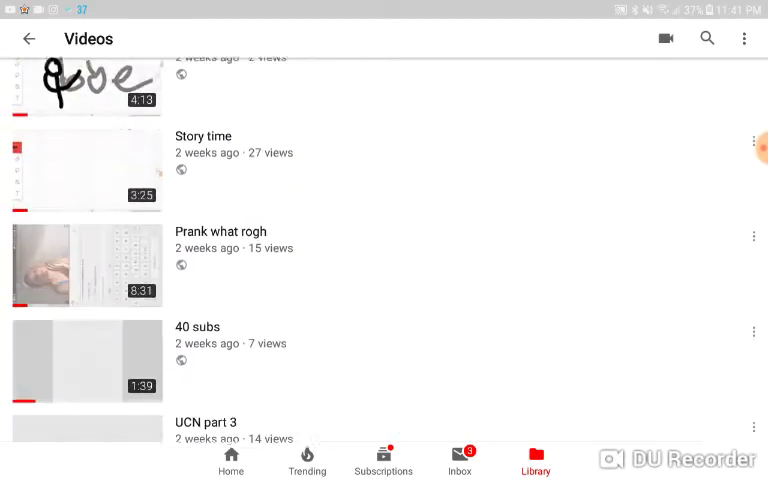
scroll("down", 3)
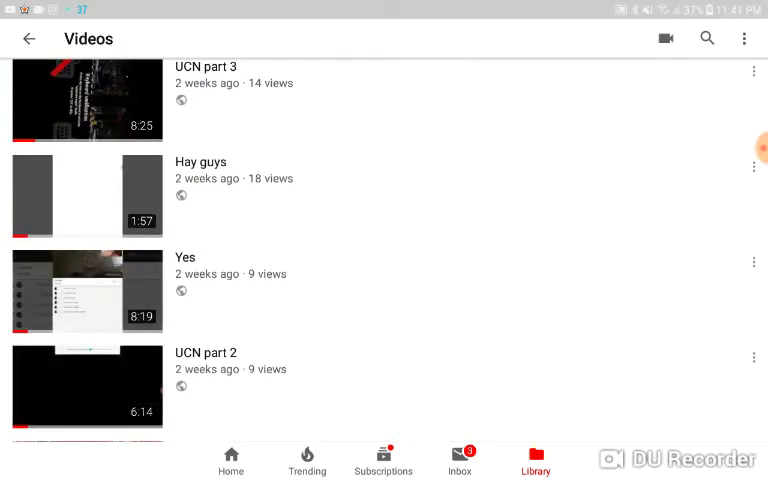
scroll("down", 3)
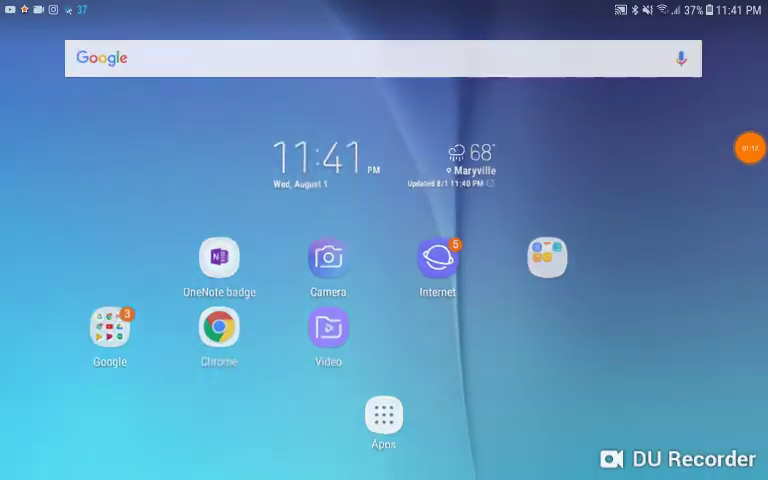
Show the app drawer page with Instagram, Twitter, FlipaClip, TutuApp and Aptoide
left_click(384, 412)
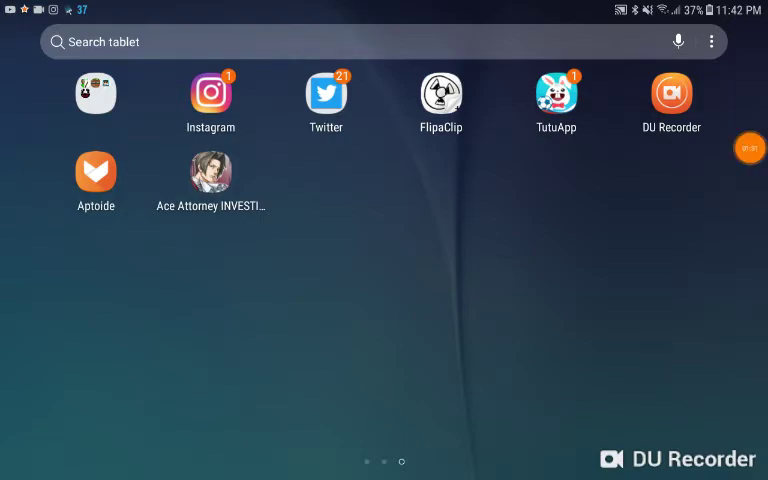
left_click(748, 148)
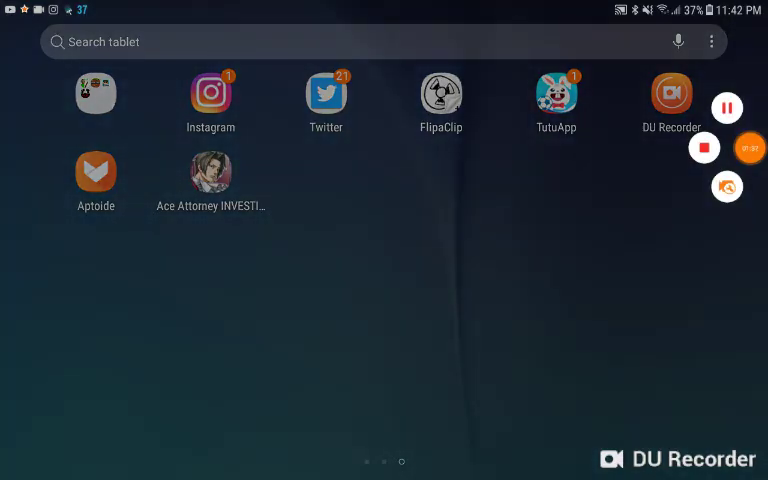